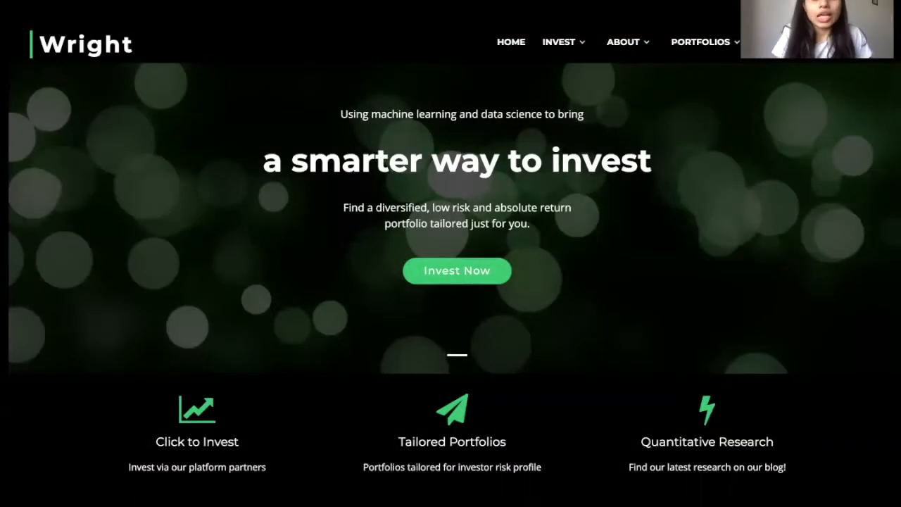
mouse_move(748, 378)
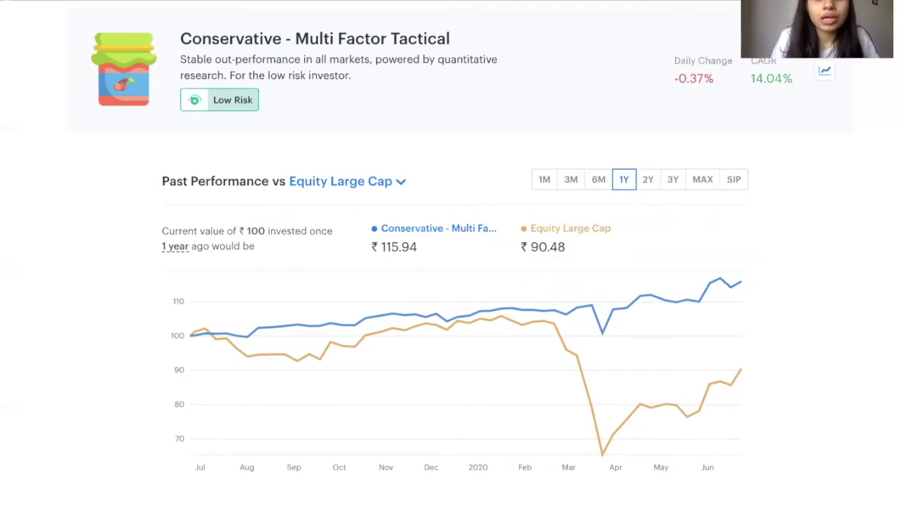
mouse_move(746, 296)
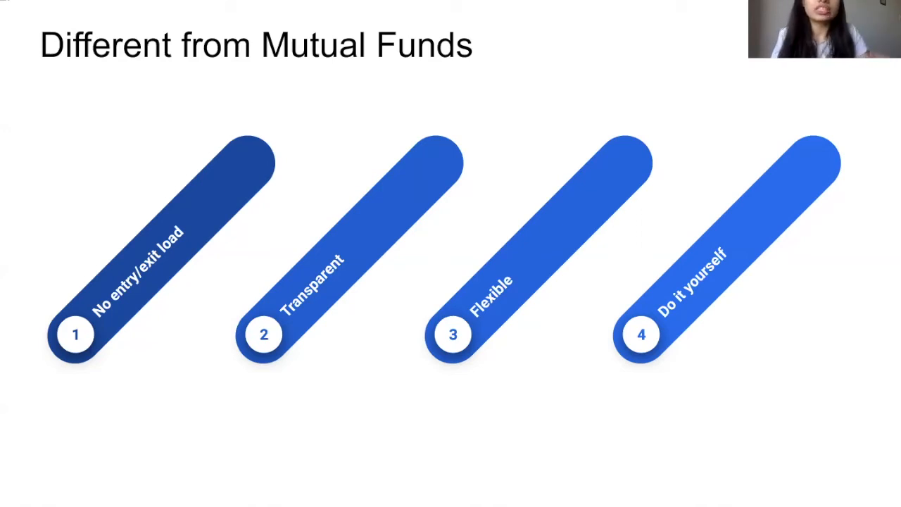
Leave the slideshow after the 'Different from Mutual Funds' slide
key(Escape)
text(wr)
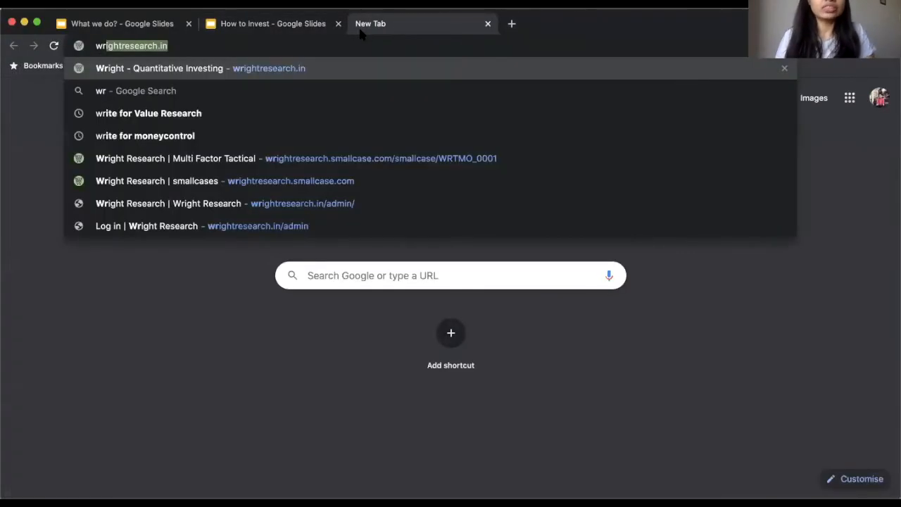
Go to wrightresearch.in and continue to the smallcase portfolios via Invest Now
click(201, 68)
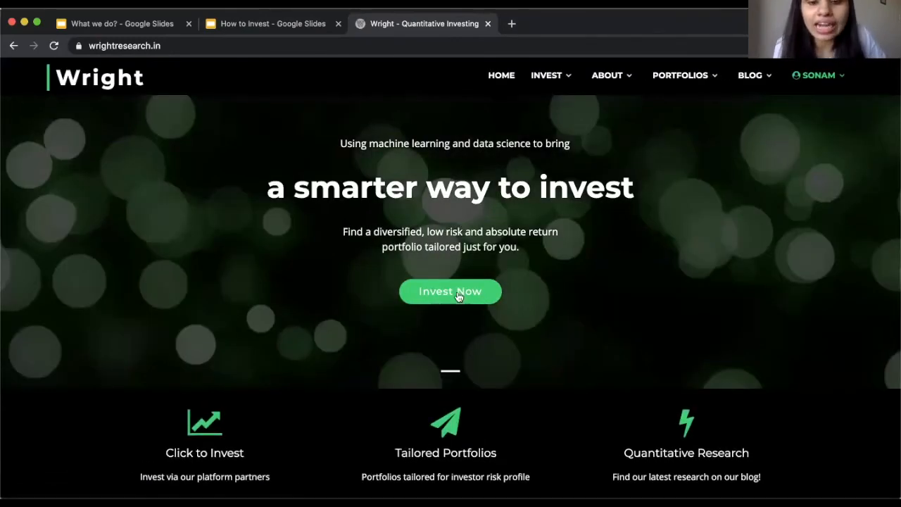
click(450, 291)
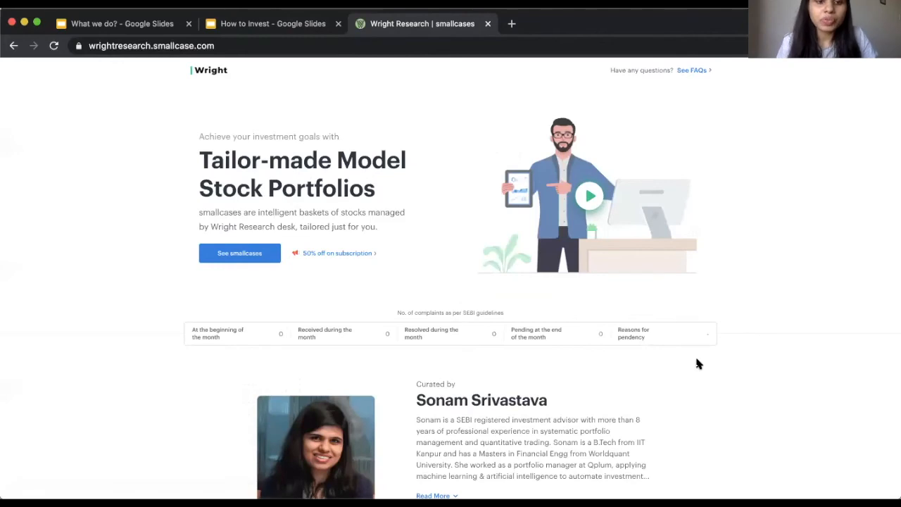
mouse_move(468, 329)
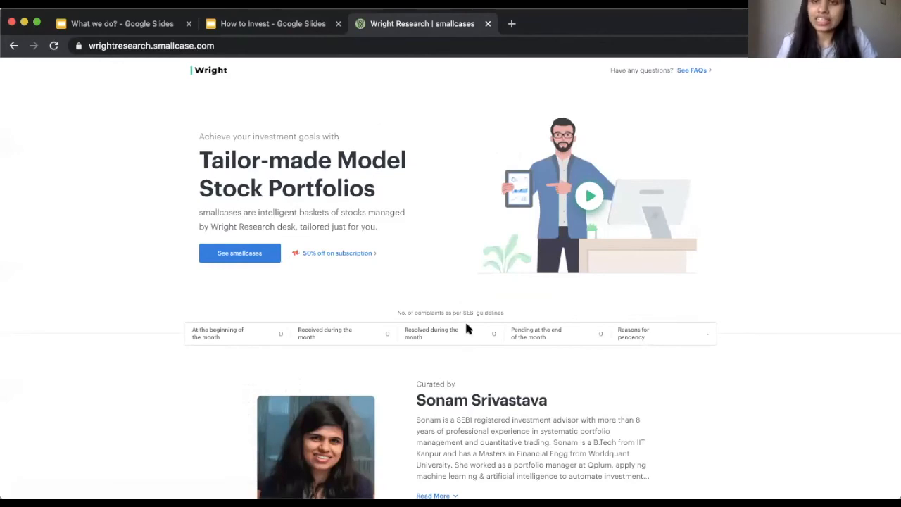
mouse_move(380, 261)
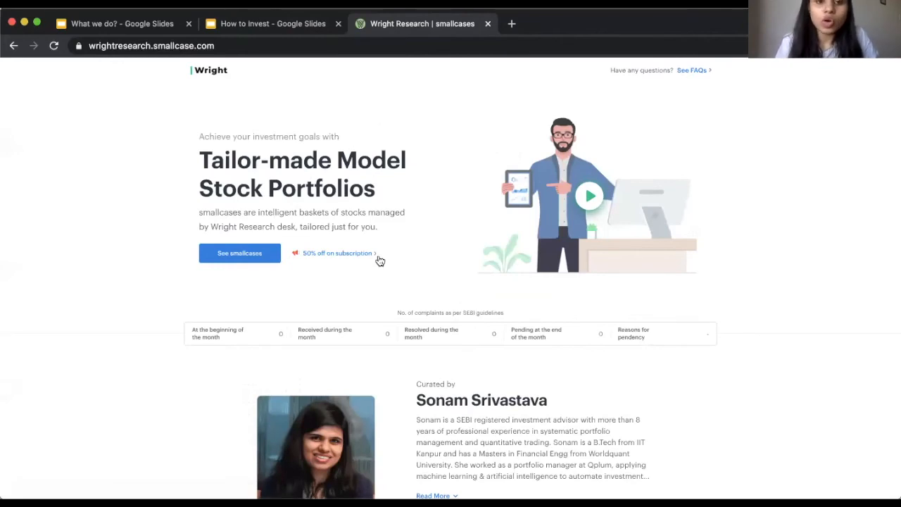
Show the Multi Factor Tactical smallcase details with its full 'Why should you invest' overview expanded
scroll(down, 3)
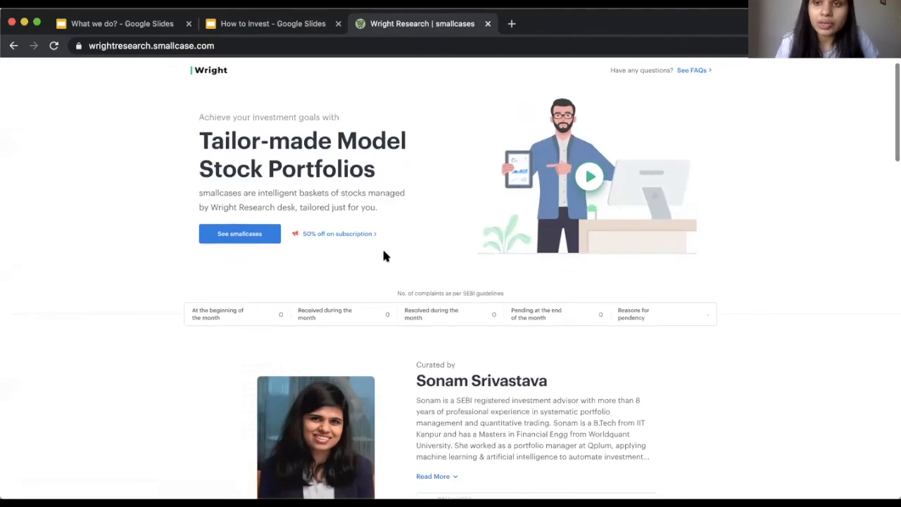
scroll(down, 3)
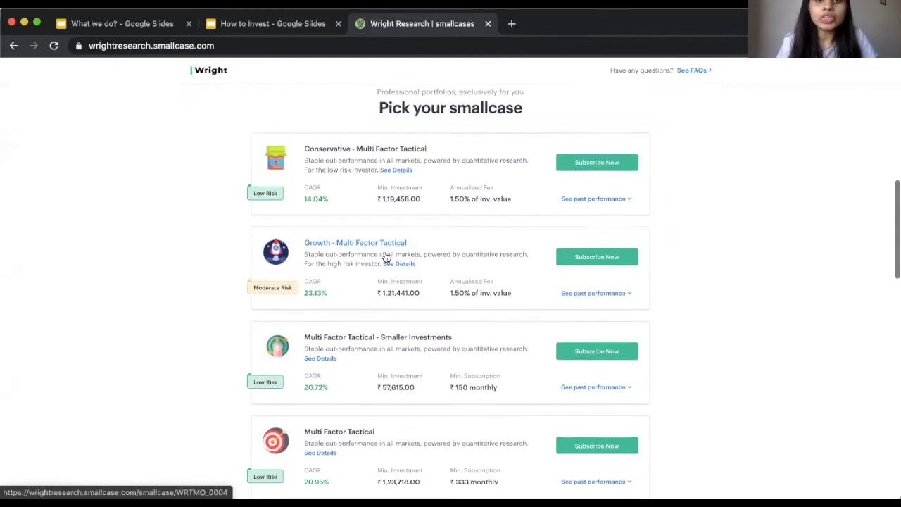
scroll(up, 3)
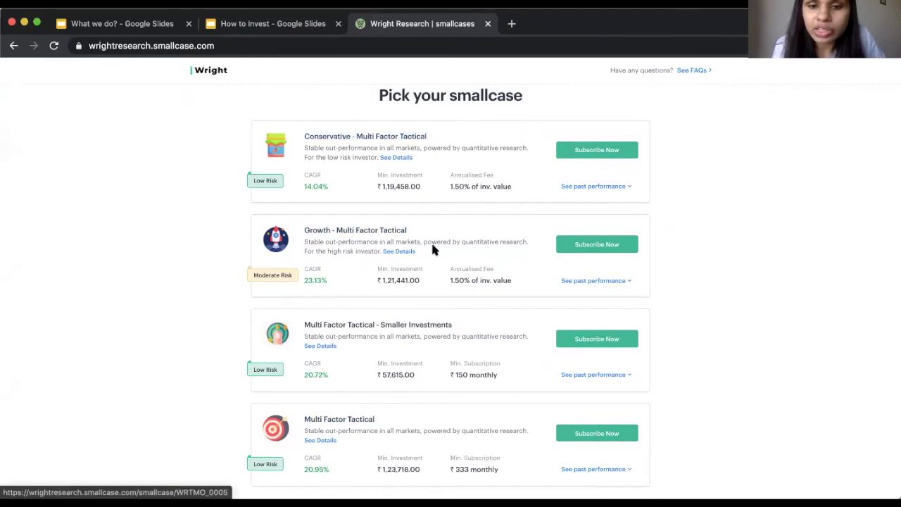
scroll(down, 3)
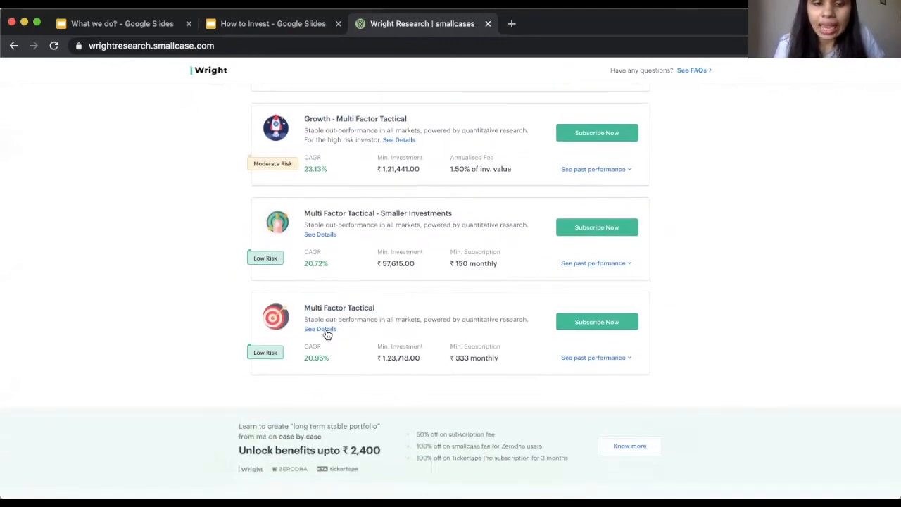
mouse_move(325, 331)
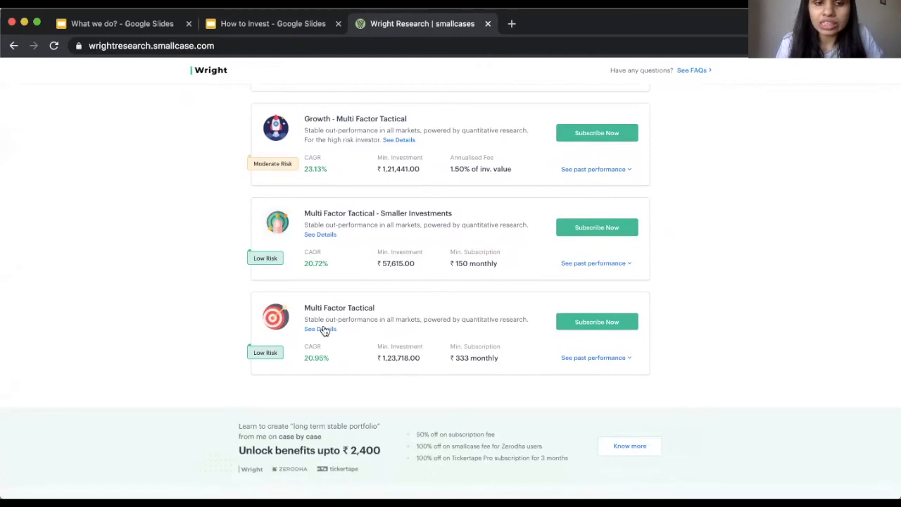
click(320, 329)
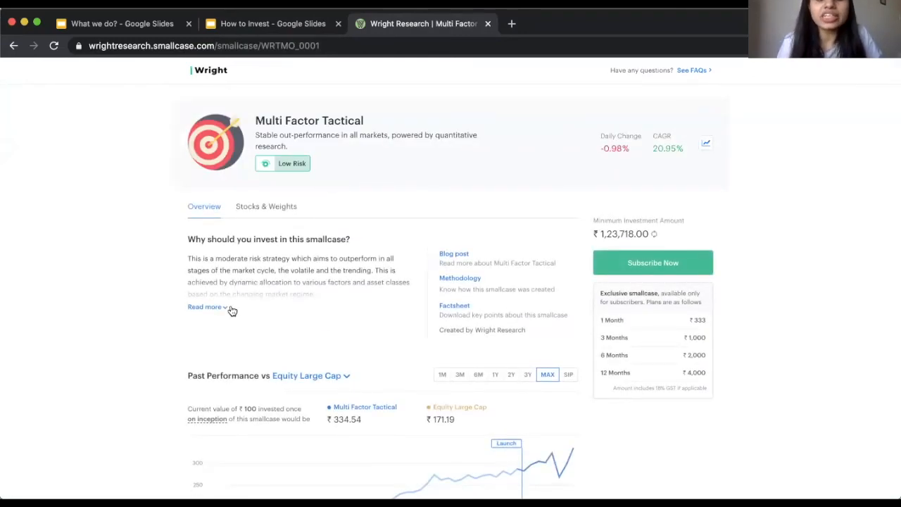
click(204, 306)
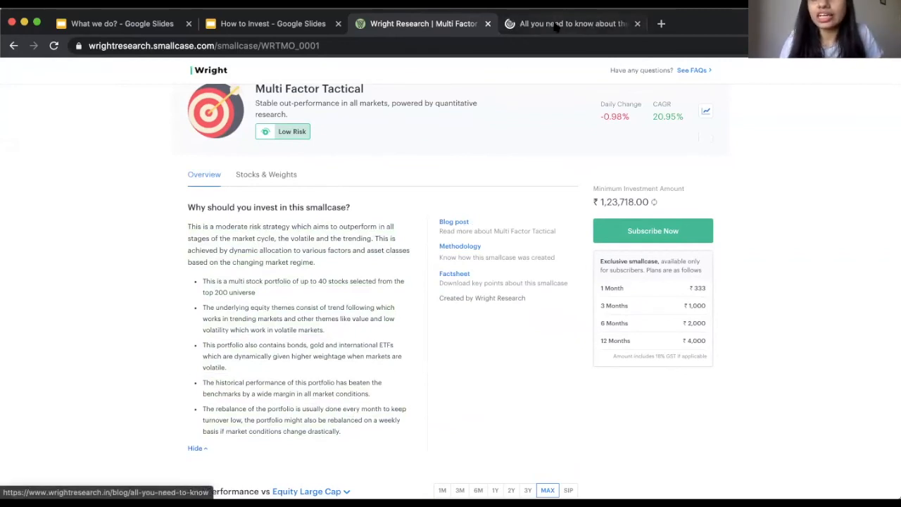
Read the Multi Factor Tactical blog post down to its rationale section
click(570, 23)
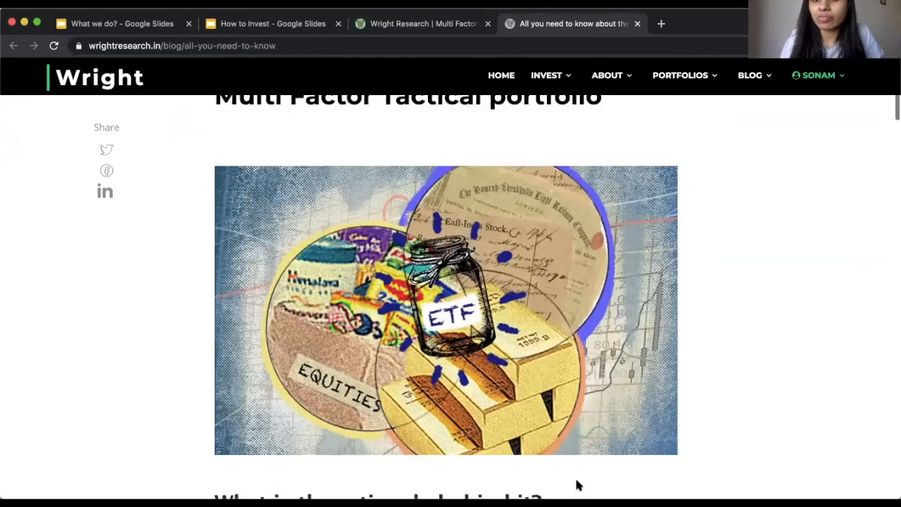
scroll(down, 3)
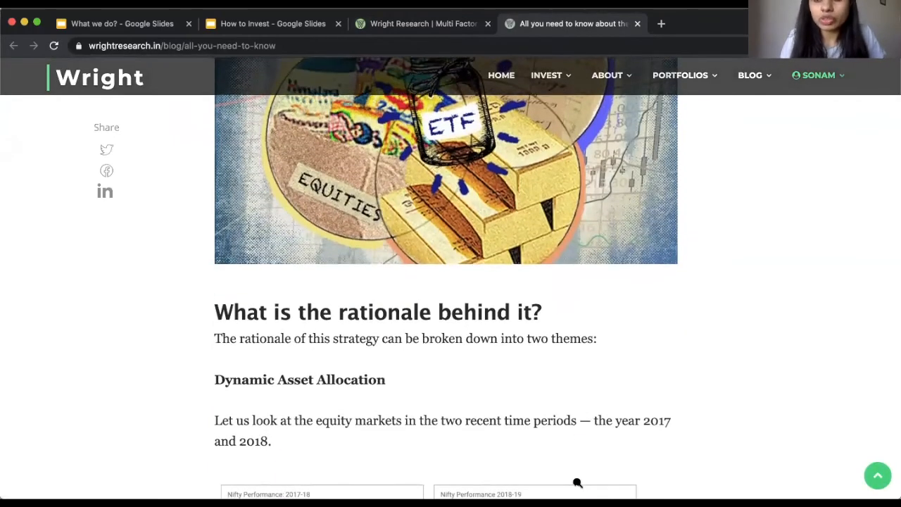
From the Multi Factor Tactical page, bring up the factsheet PDF WRTMO_0001.pdf in a new tab
click(418, 23)
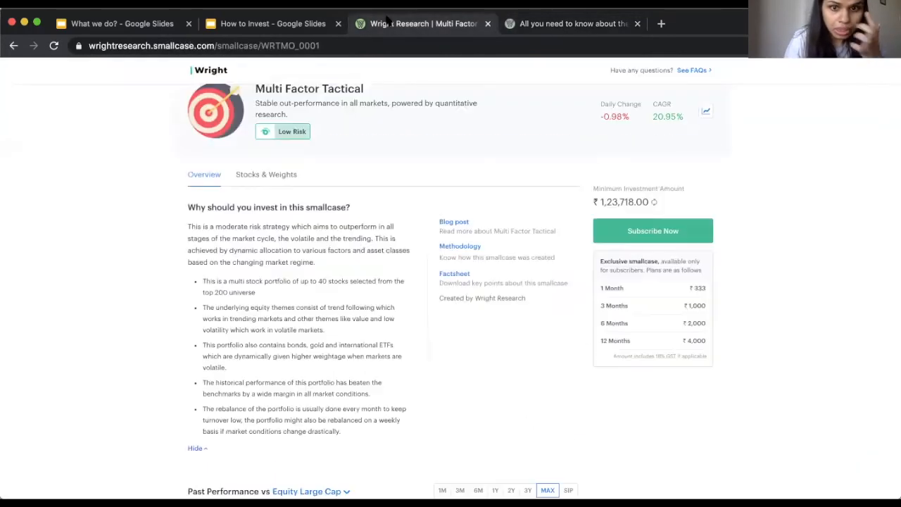
mouse_move(454, 275)
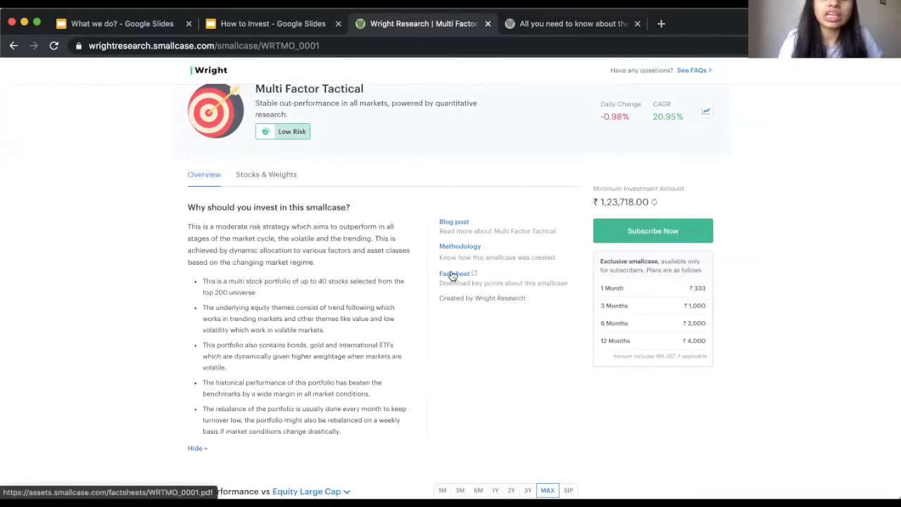
click(454, 273)
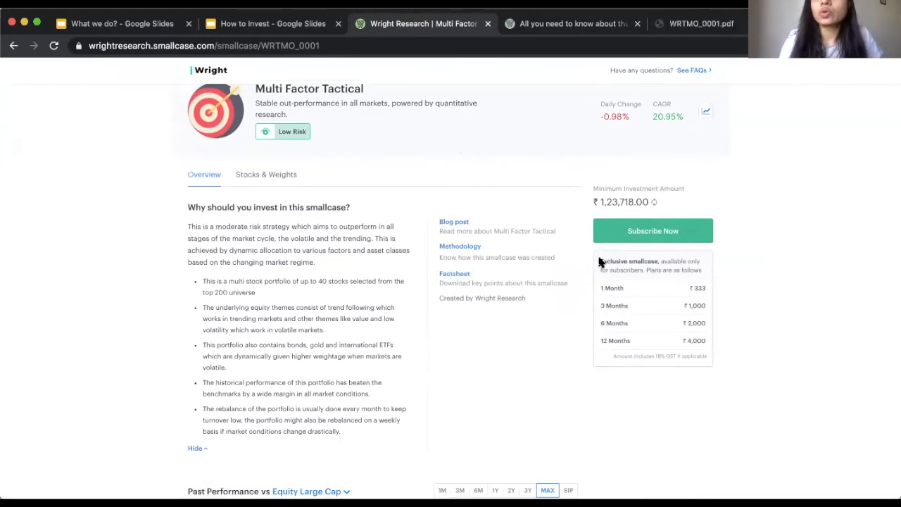
mouse_move(725, 344)
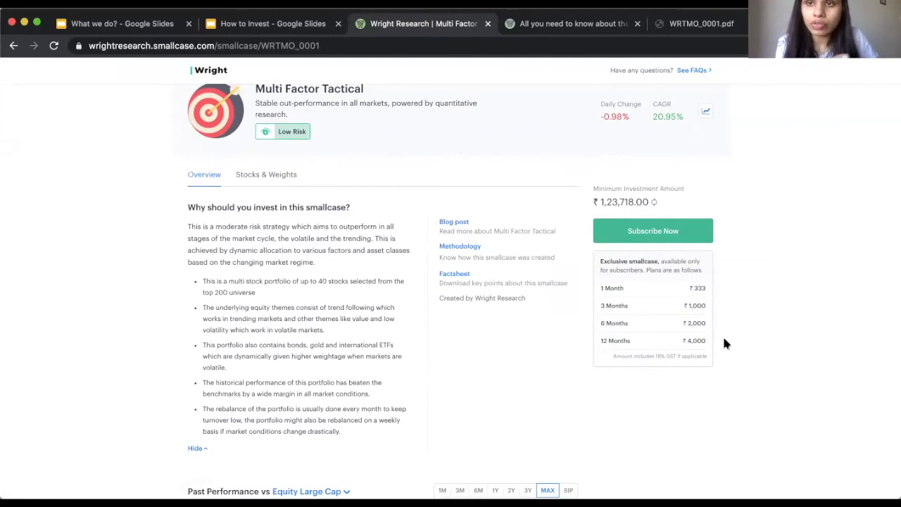
scroll(down, 3)
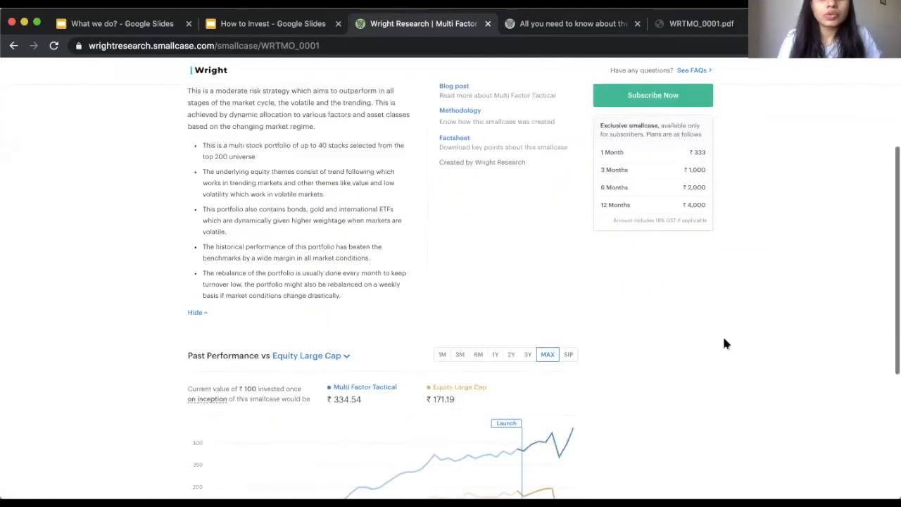
scroll(down, 3)
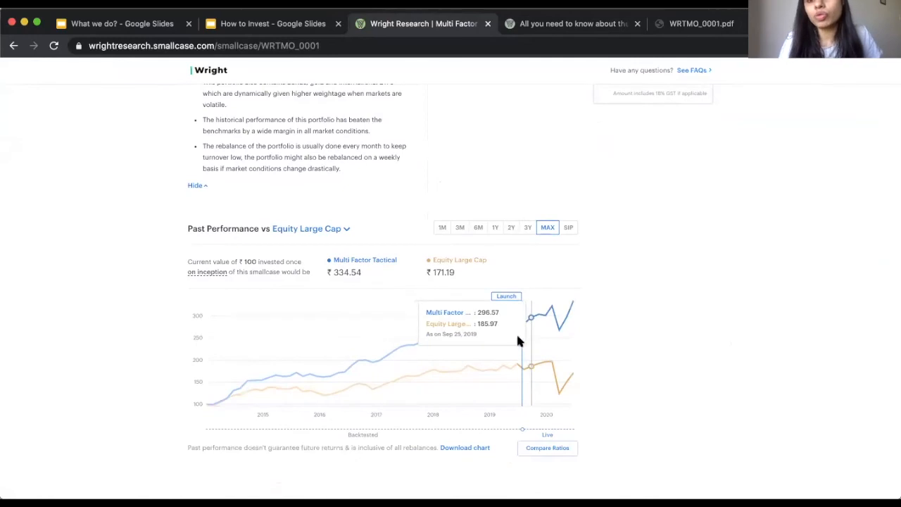
mouse_move(314, 249)
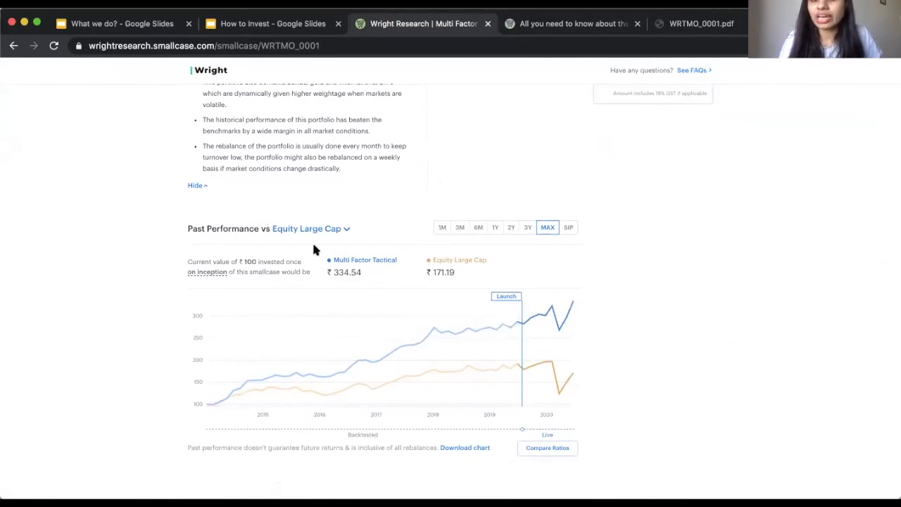
scroll(down, 3)
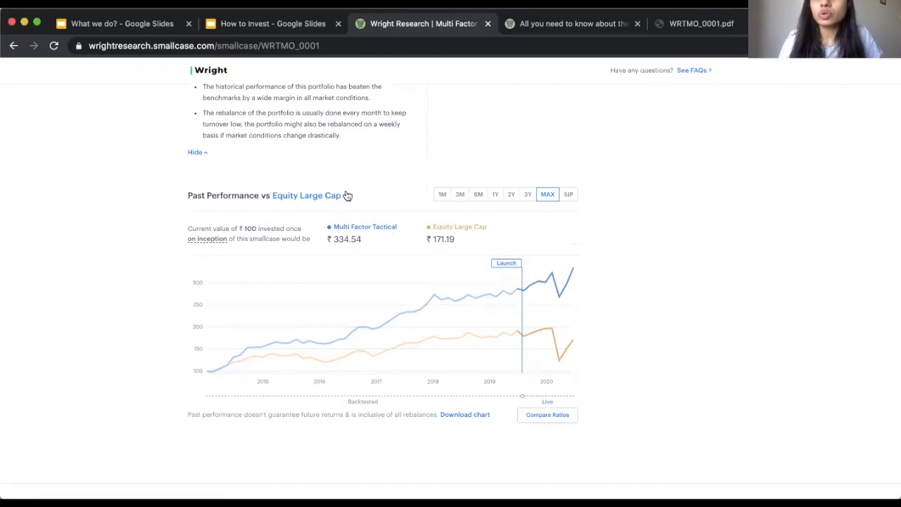
scroll(up, 3)
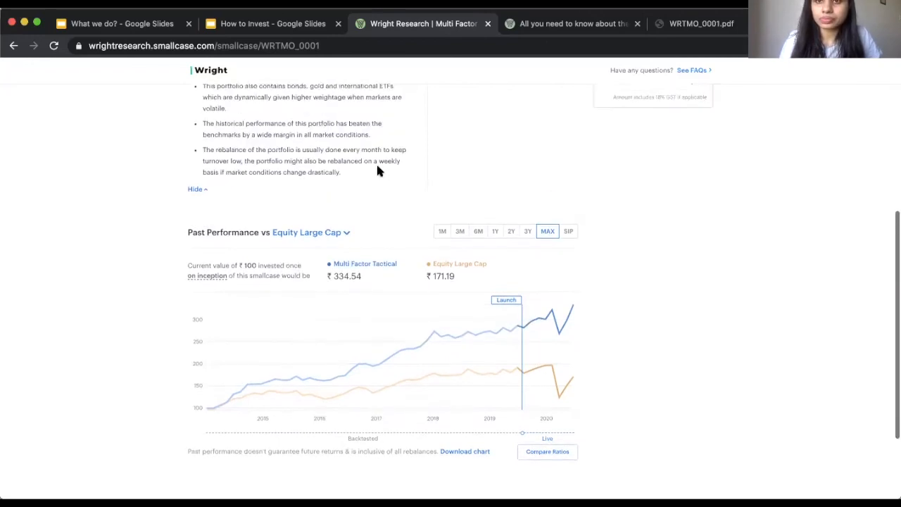
scroll(up, 3)
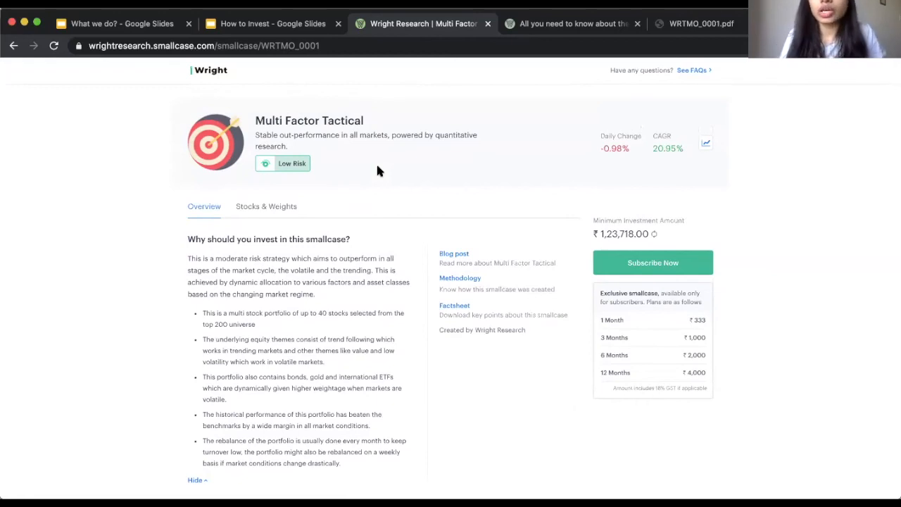
Begin subscribing to the Multi Factor Tactical smallcase via Subscribe Now
click(652, 263)
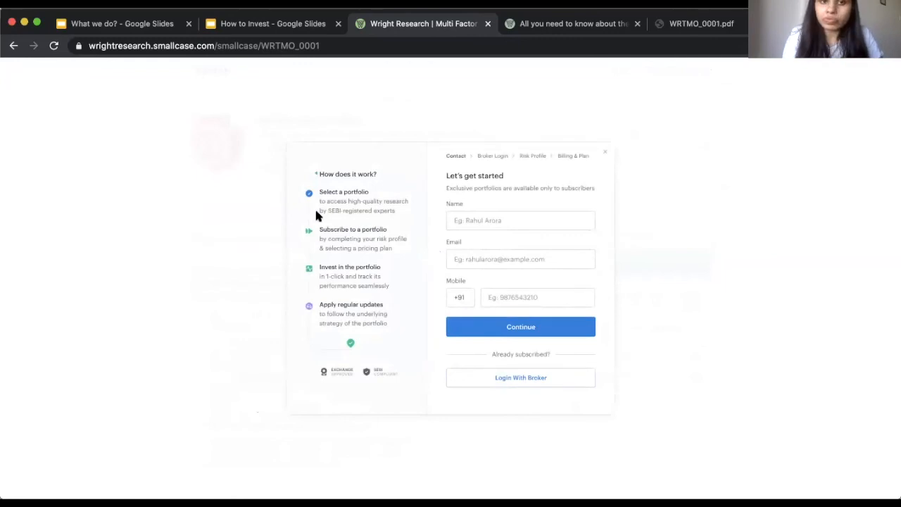
mouse_move(464, 211)
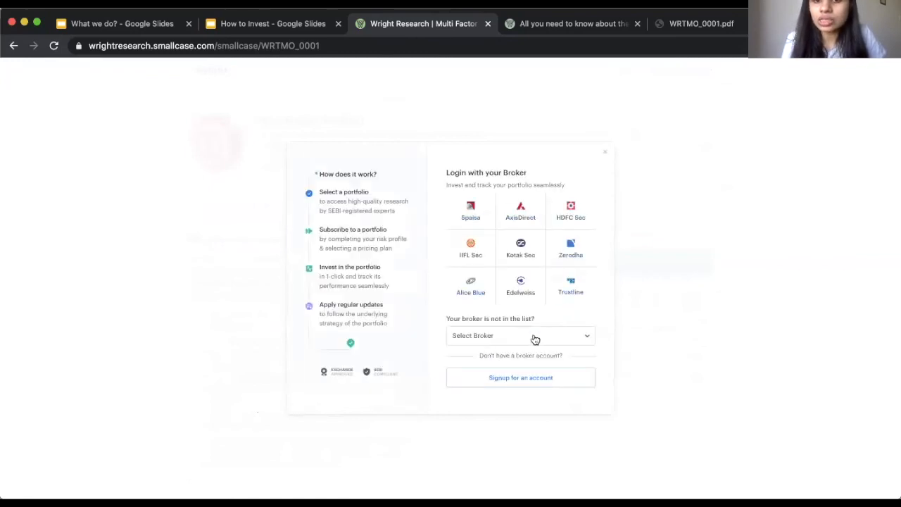
mouse_move(505, 331)
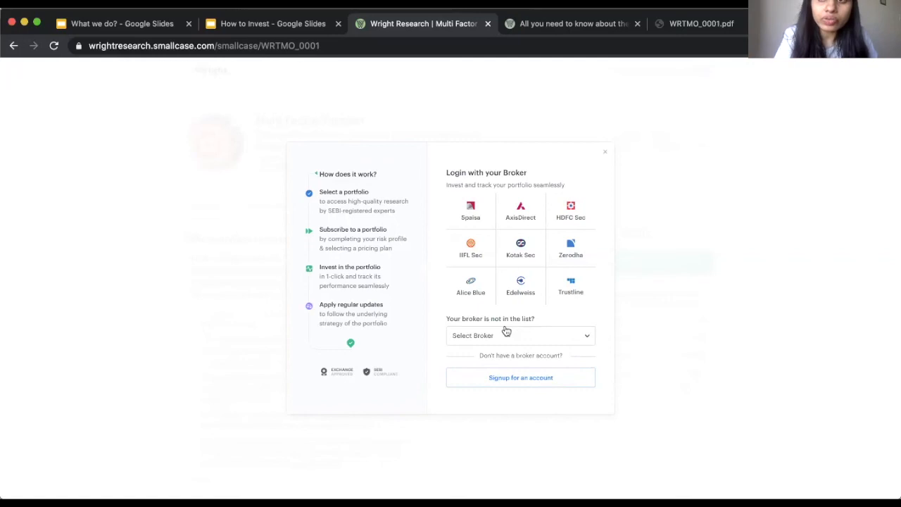
mouse_move(620, 178)
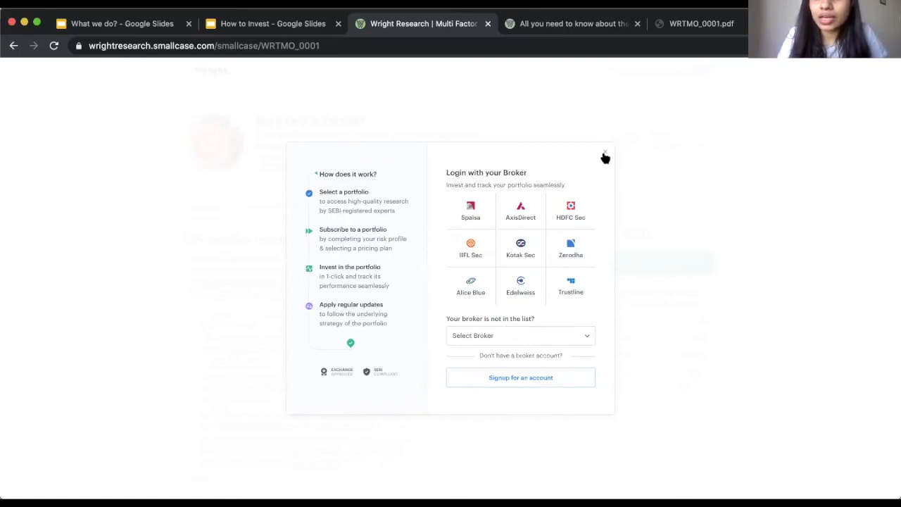
Dismiss the subscription dialog and return to the top of the Multi Factor Tactical page
click(604, 158)
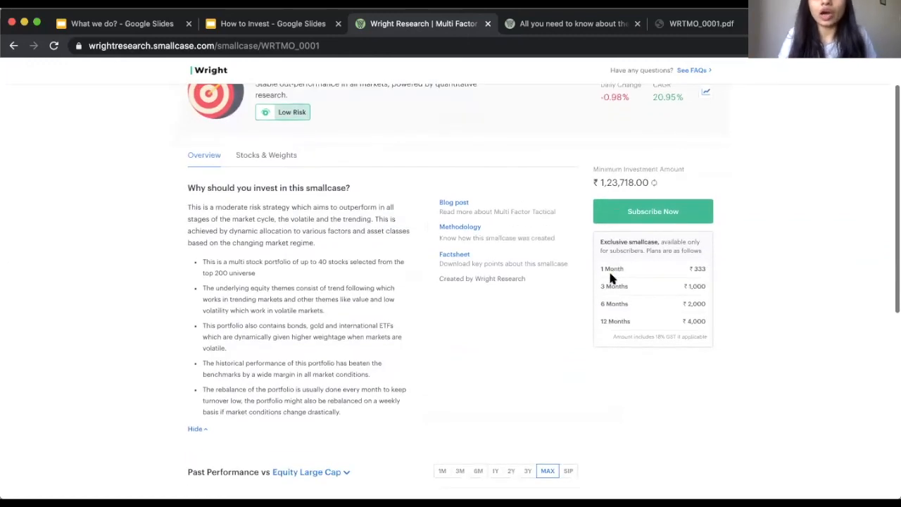
scroll(up, 3)
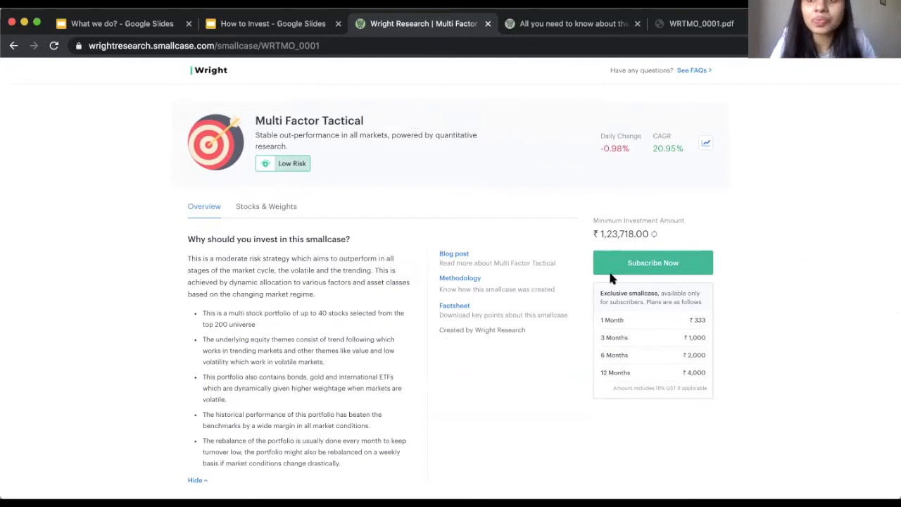
mouse_move(648, 194)
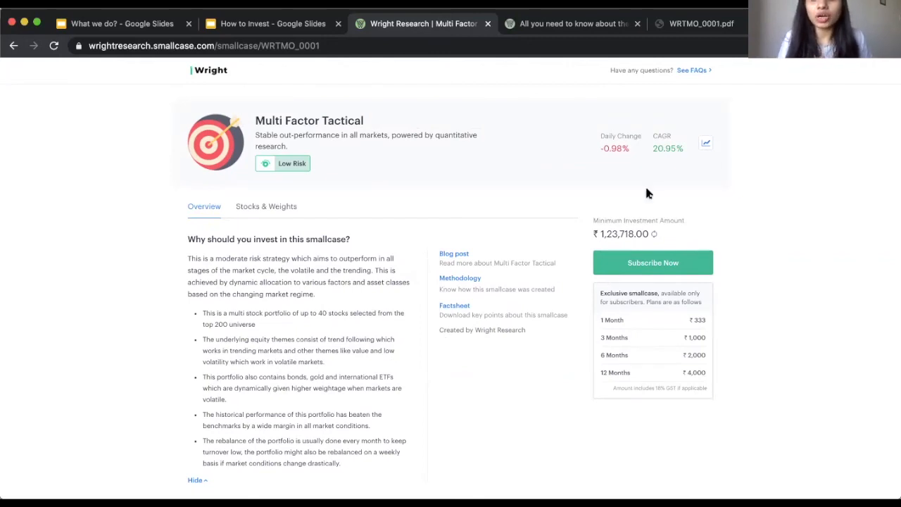